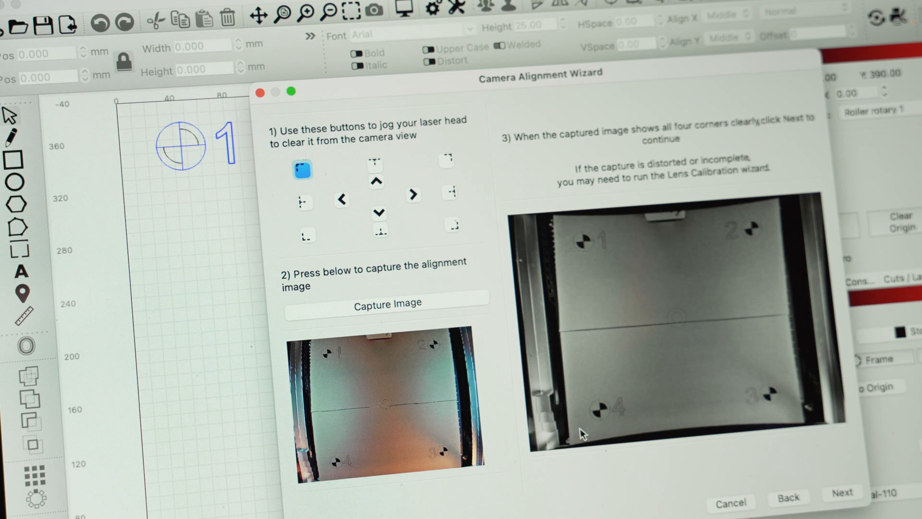
# - Capture a camera alignment image showing all four numbered corner targets
pyautogui.click(842, 492)
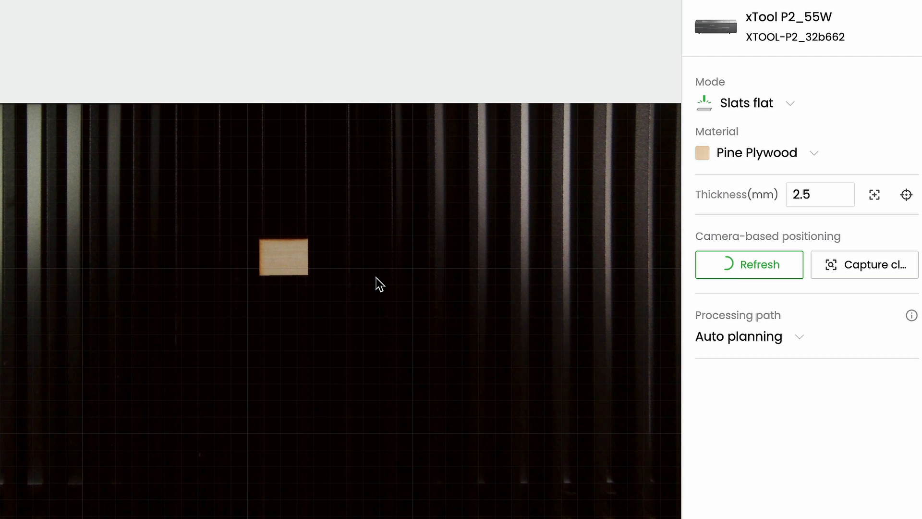
# - Refresh the camera capture of the slat bed holding the small plywood piece
pyautogui.click(750, 264)
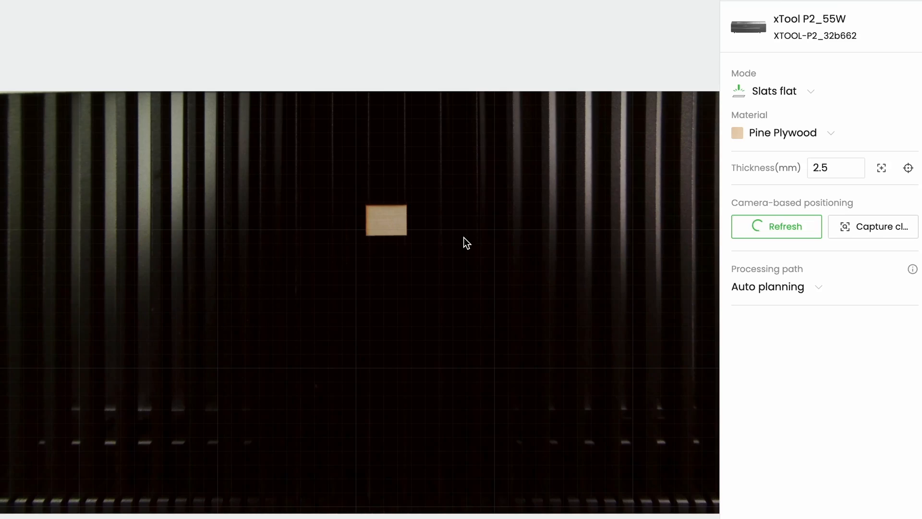
# - Finish refreshing the bed image and view the Capture close-up of the plywood piece
pyautogui.click(776, 226)
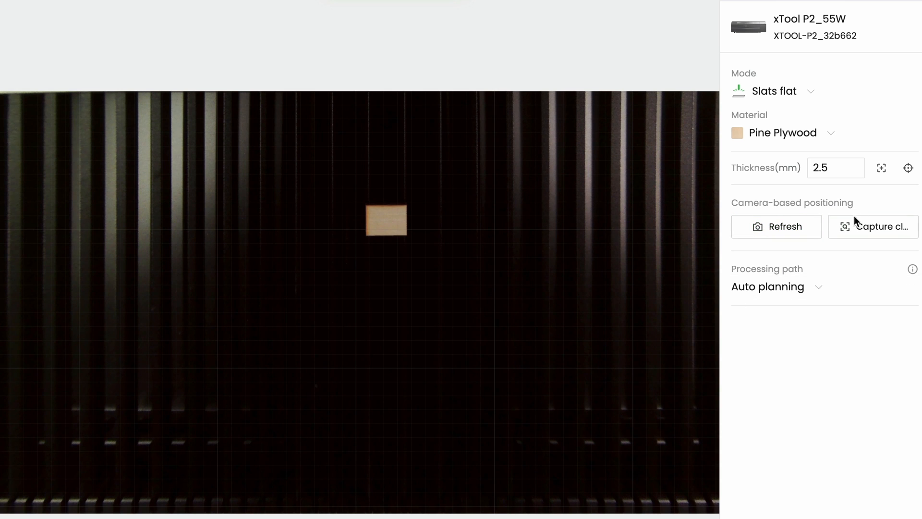
pyautogui.click(872, 226)
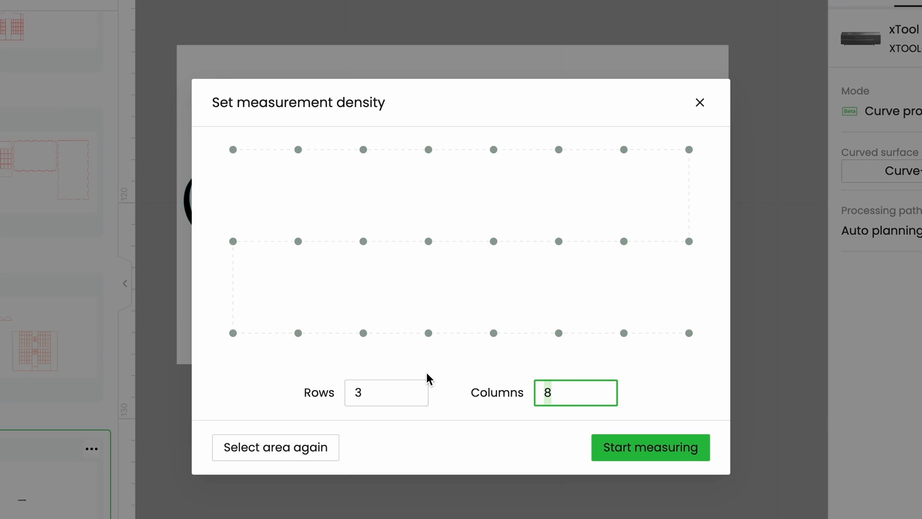
# - Change the measurement density to 6 columns, keeping 3 rows, and confirm
pyautogui.write('6')
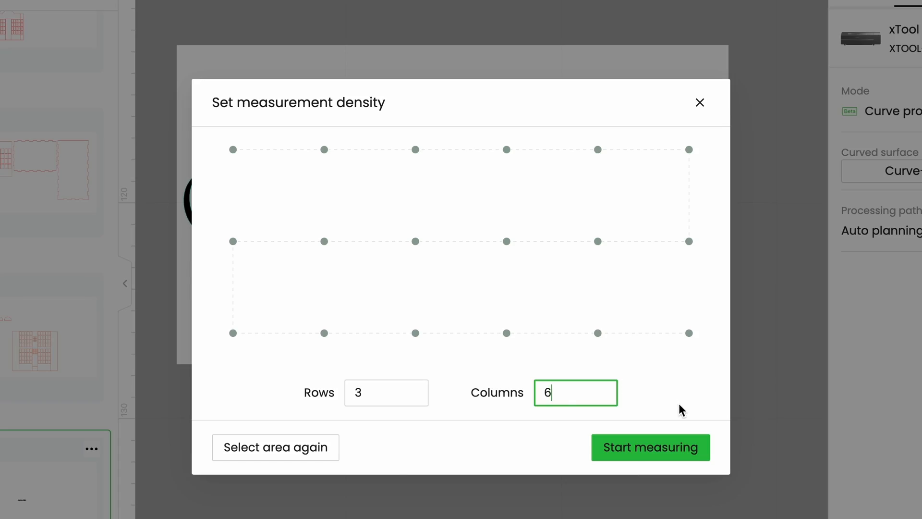
pyautogui.click(649, 447)
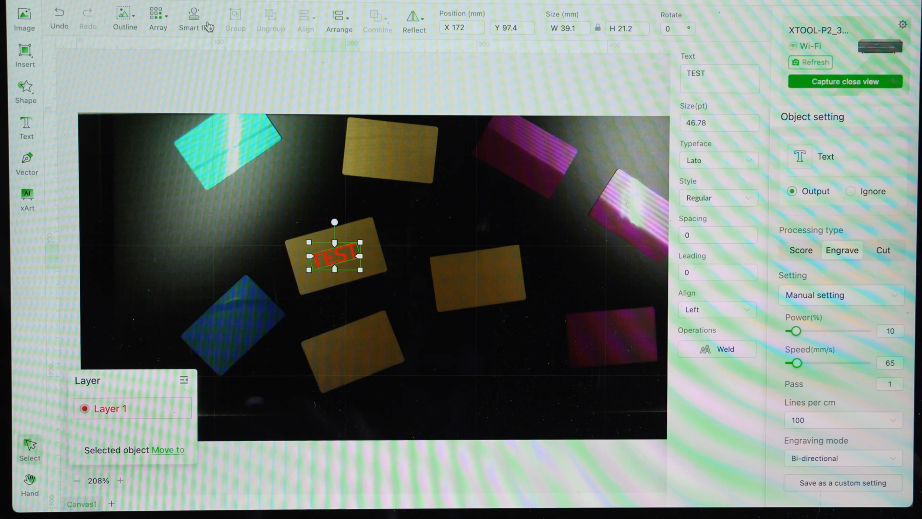
pyautogui.click(195, 16)
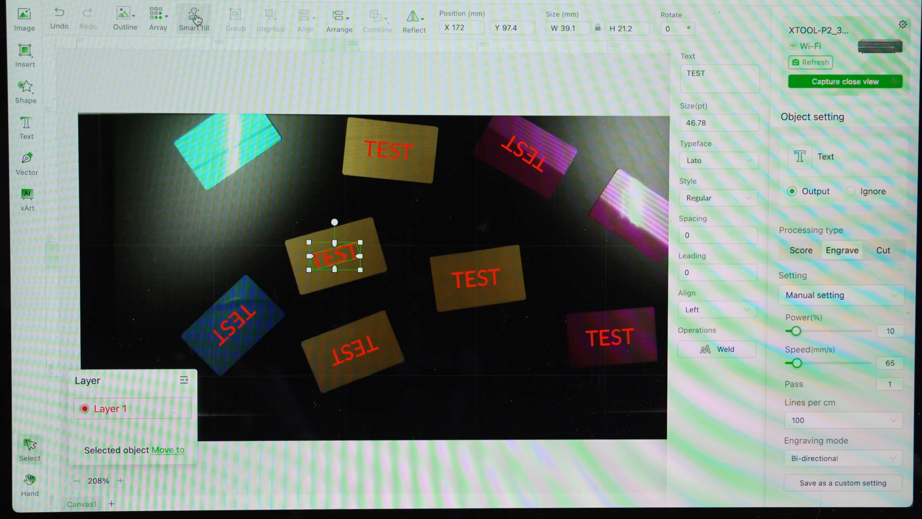
pyautogui.click(195, 18)
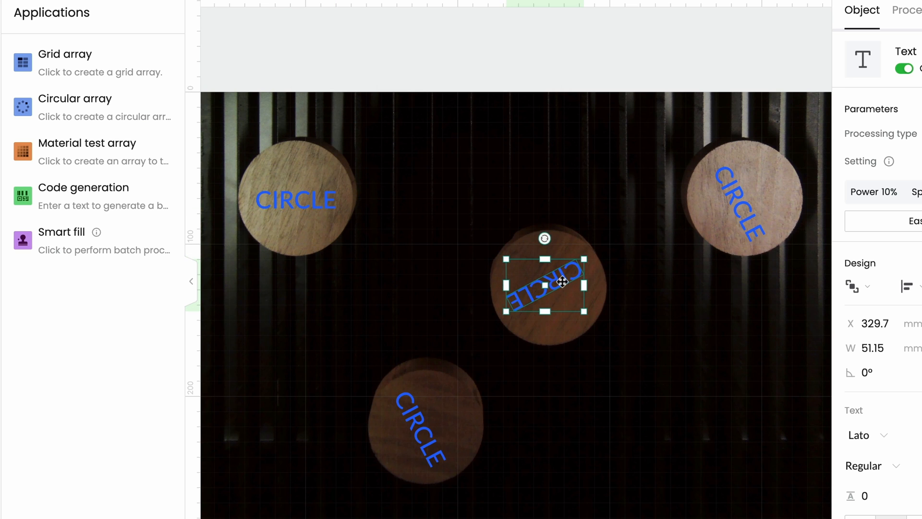
# - Center the CIRCLE text on the right and bottom coasters, then deselect
pyautogui.moveTo(561, 280); pyautogui.dragTo(746, 198)
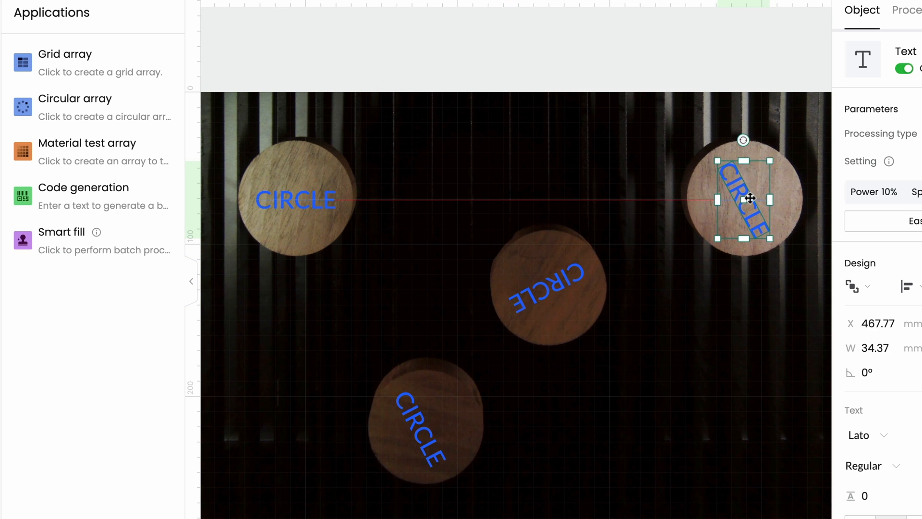
pyautogui.moveTo(743, 199); pyautogui.dragTo(423, 428)
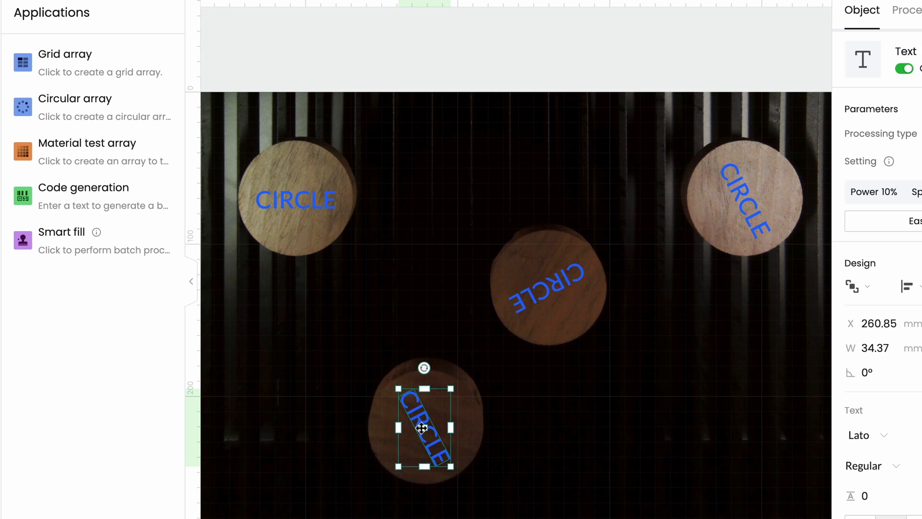
pyautogui.click(906, 10)
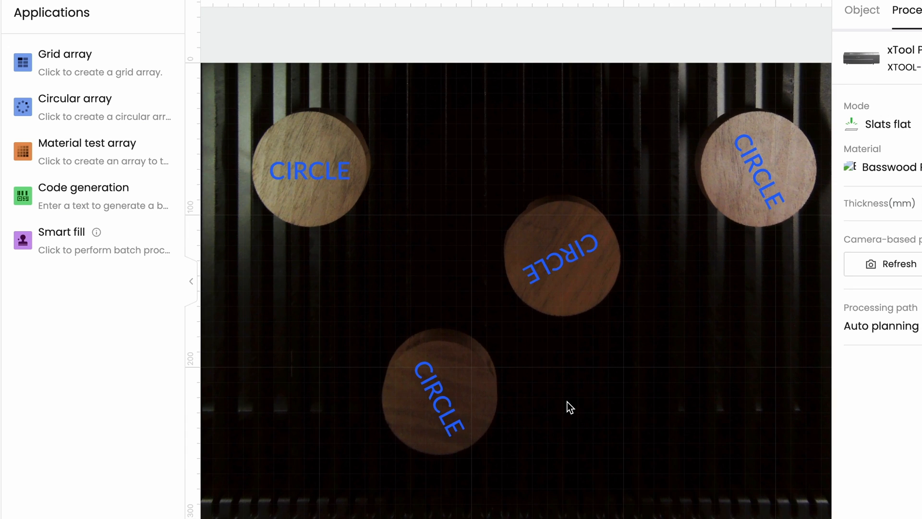
pyautogui.moveTo(448, 398)
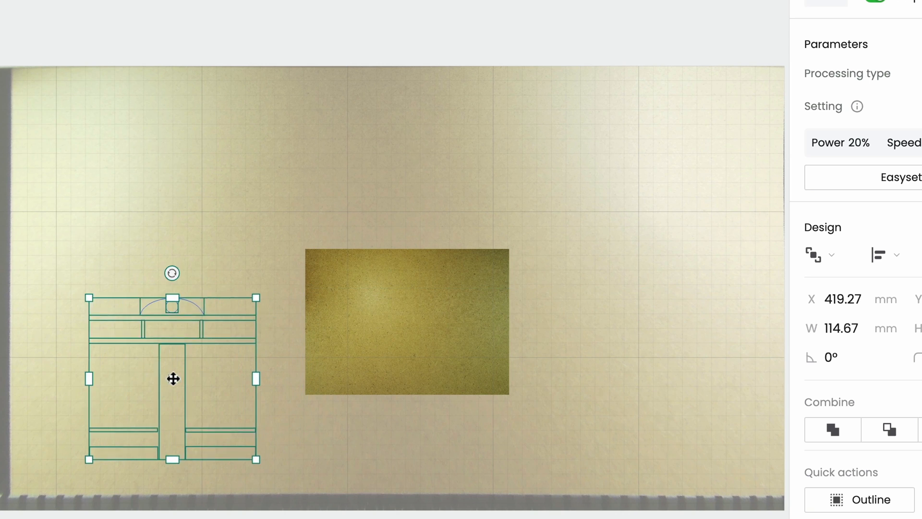
# - Shift the storefront drawing left to about X 79 mm at the board's left edge
pyautogui.moveTo(173, 378); pyautogui.dragTo(107, 393)
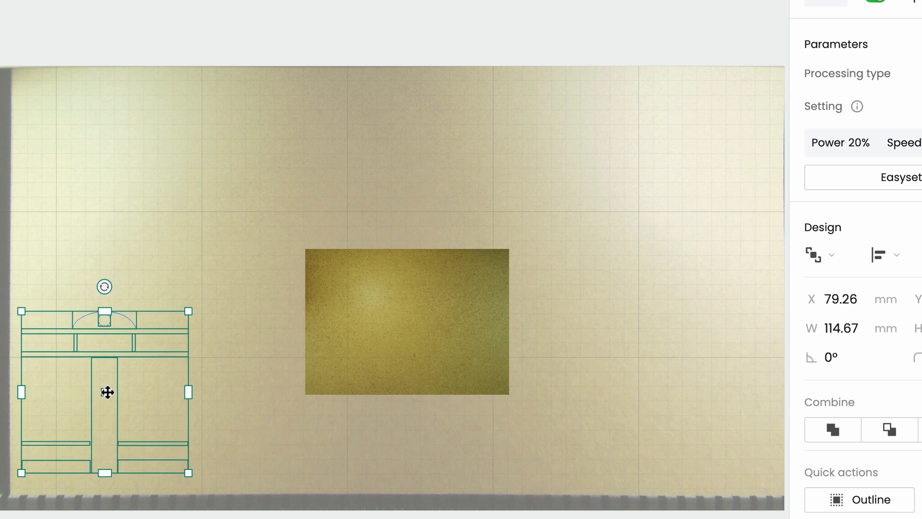